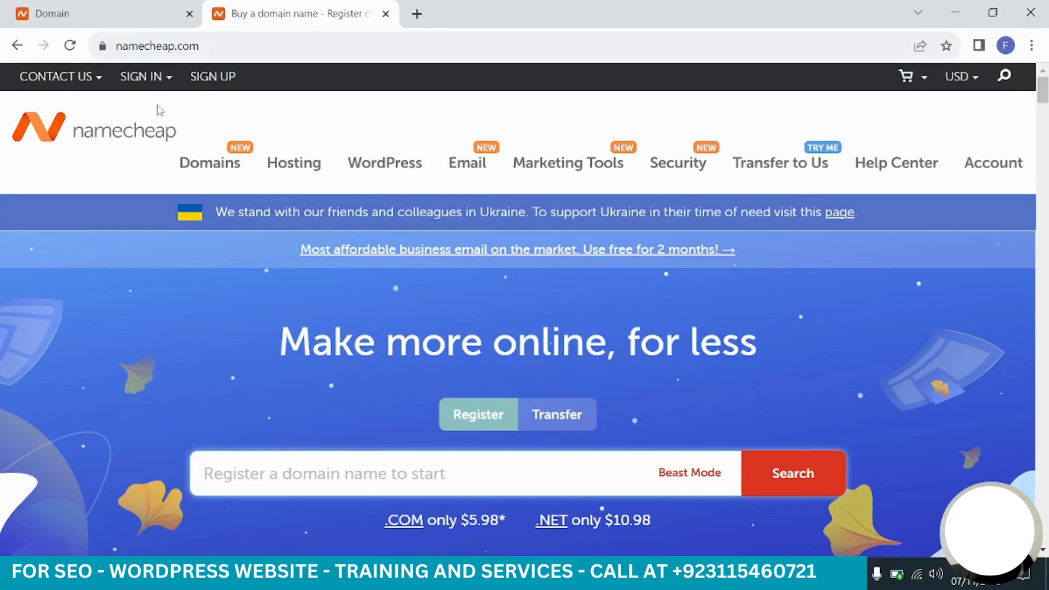
Log in to the Namecheap account with the username and password
left_click(141, 77)
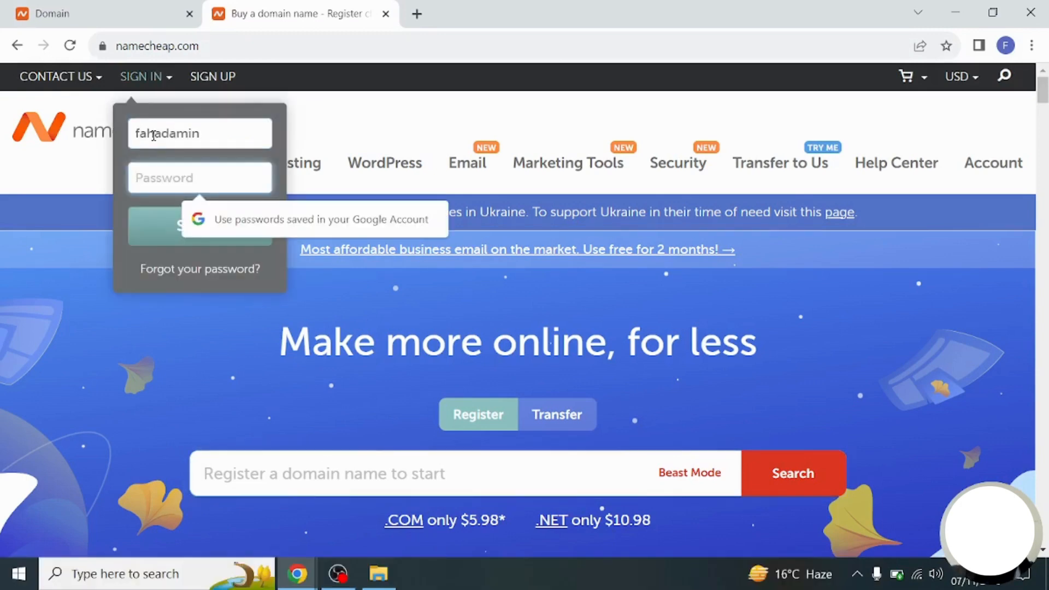
type("password")
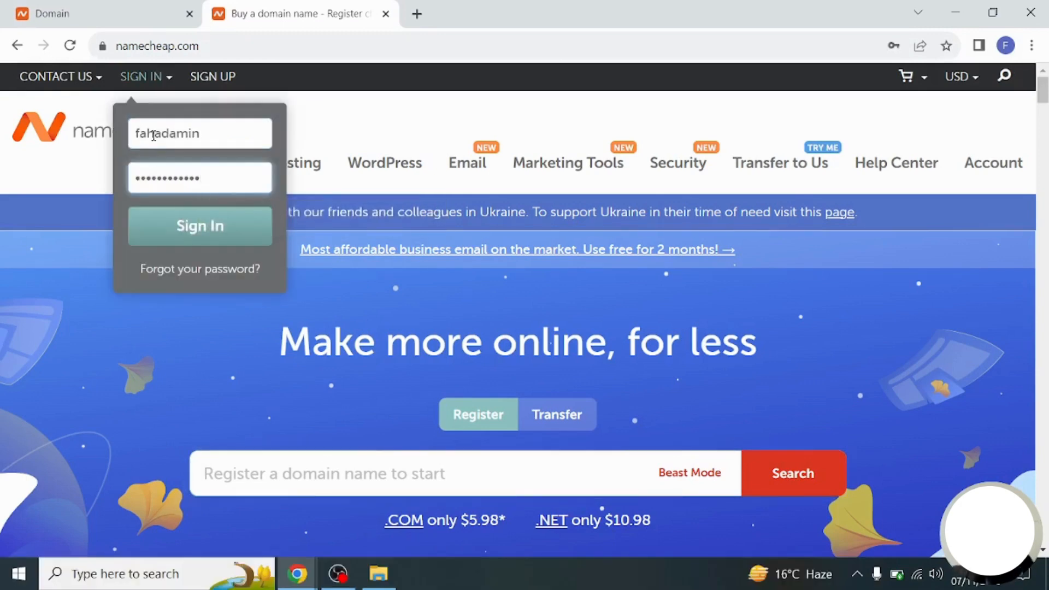
left_click(200, 226)
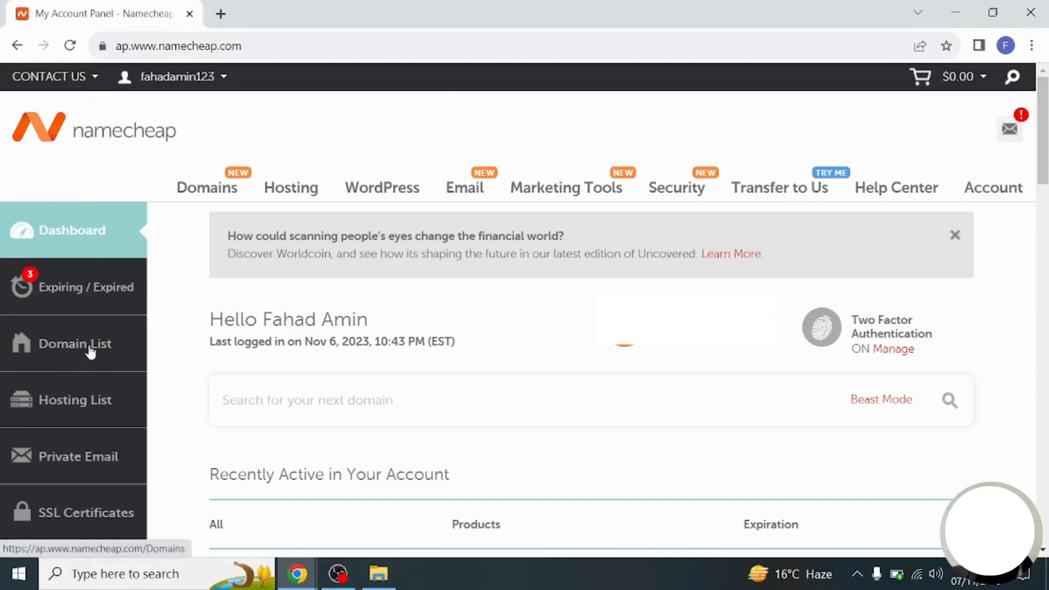
Select eshirt.online in the Domain List and open its Manage page
left_click(74, 343)
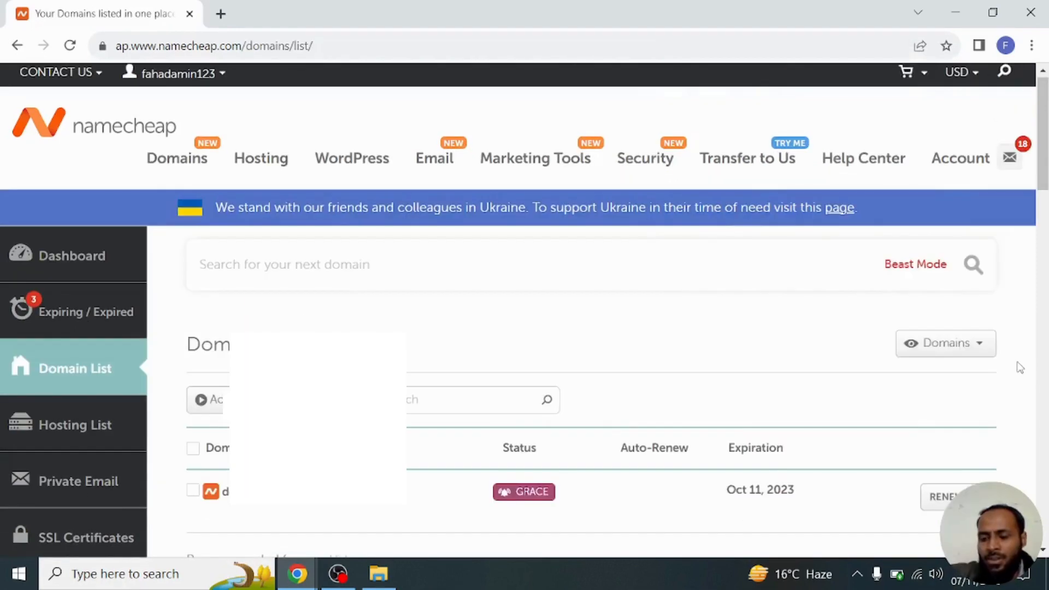
scroll("down", 3)
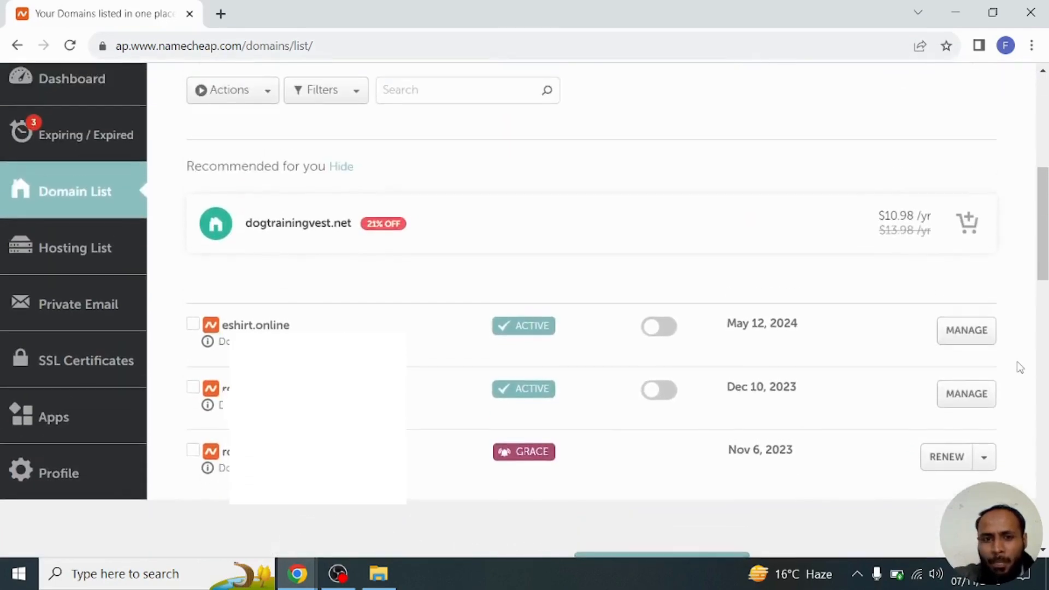
scroll("down", 3)
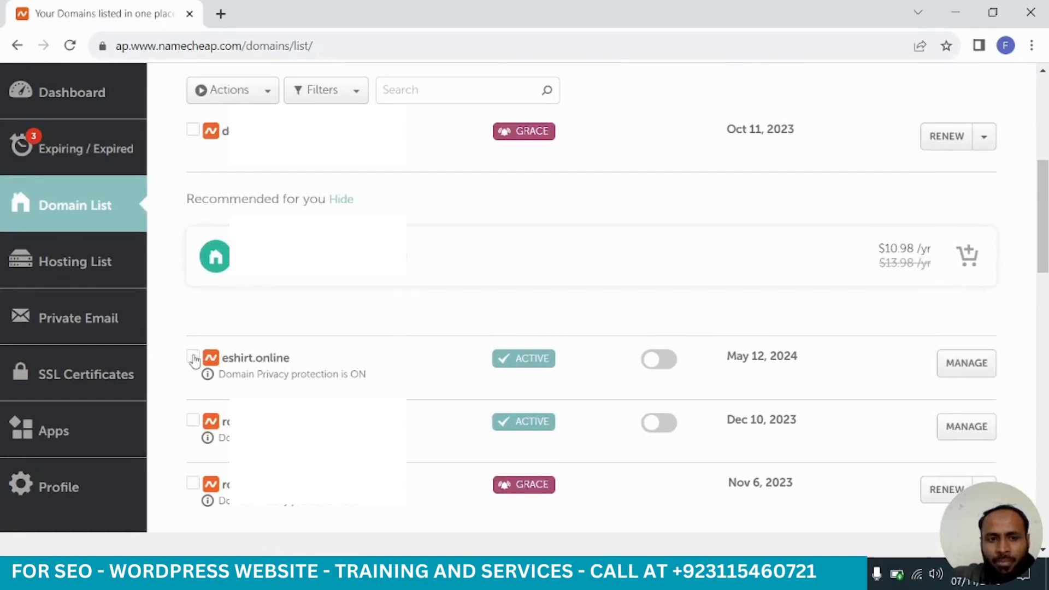
left_click(193, 358)
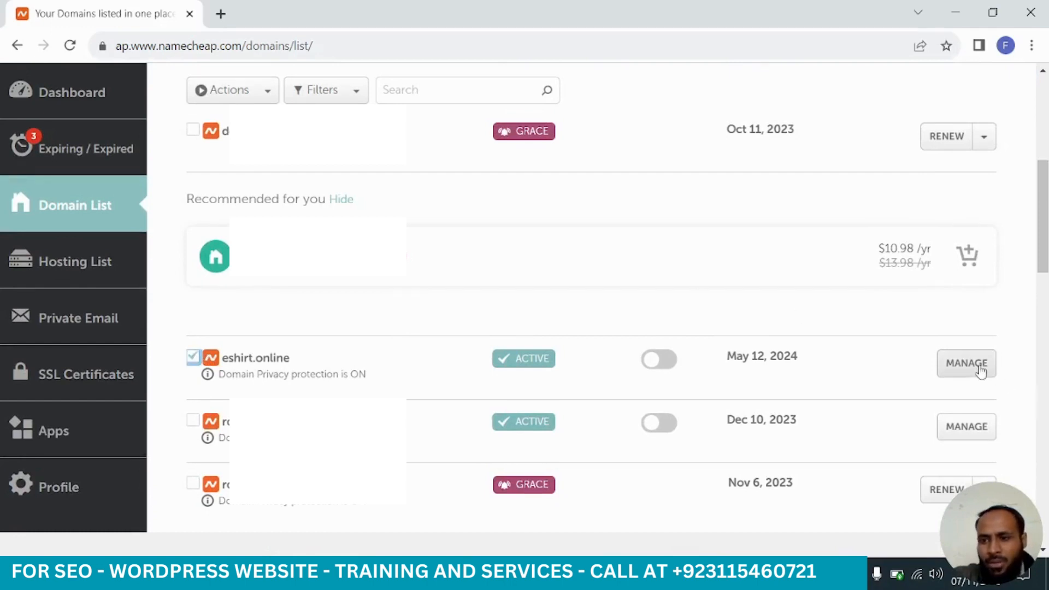
left_click(967, 363)
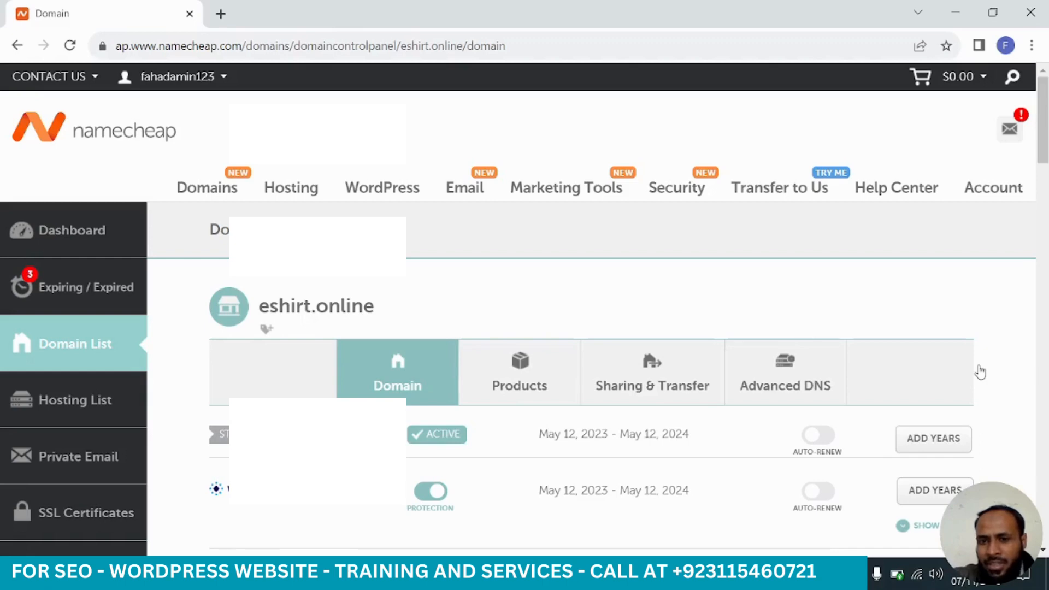
Scroll to Other Domain Settings and open the Sell Domain form for eshirt.online
scroll("down", 3)
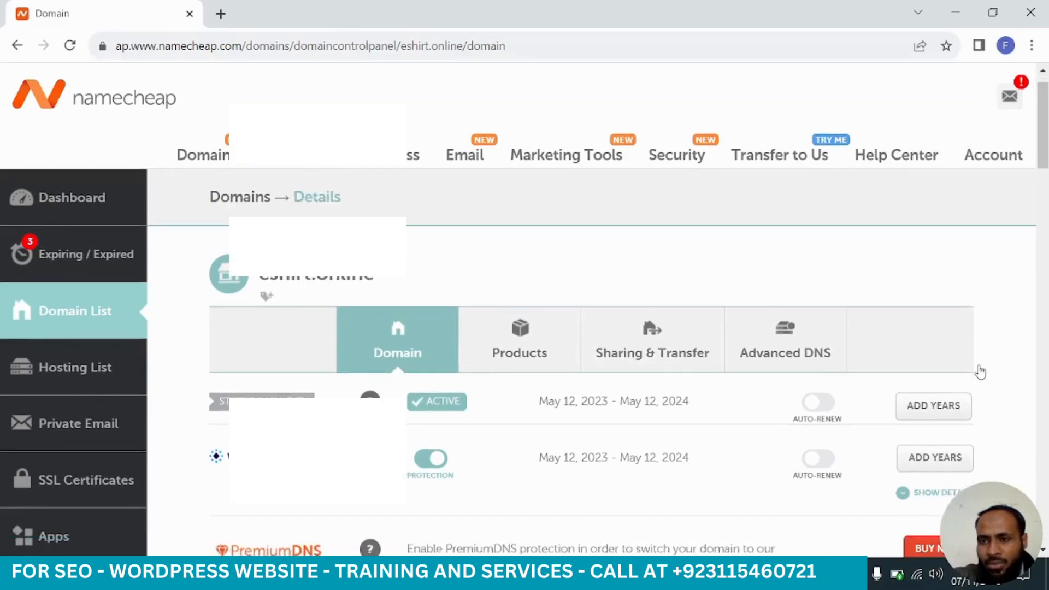
scroll("down", 3)
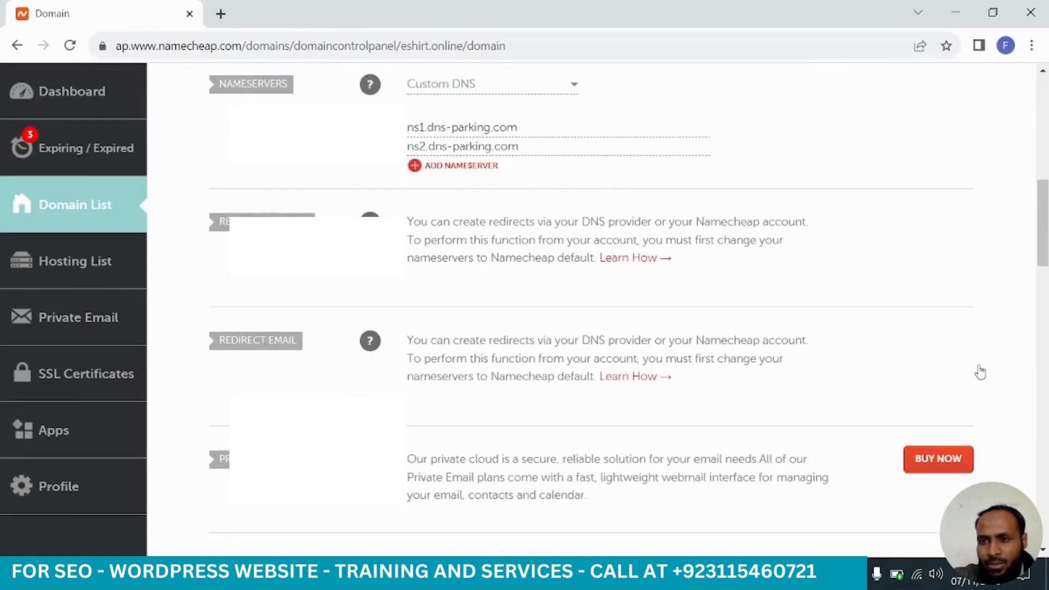
scroll("down", 3)
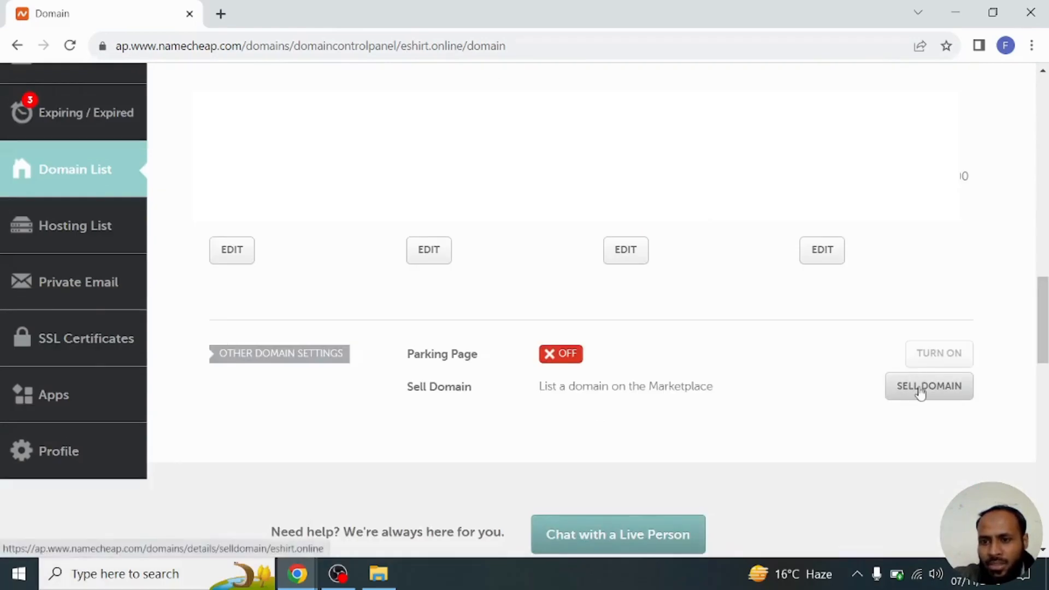
left_click(929, 387)
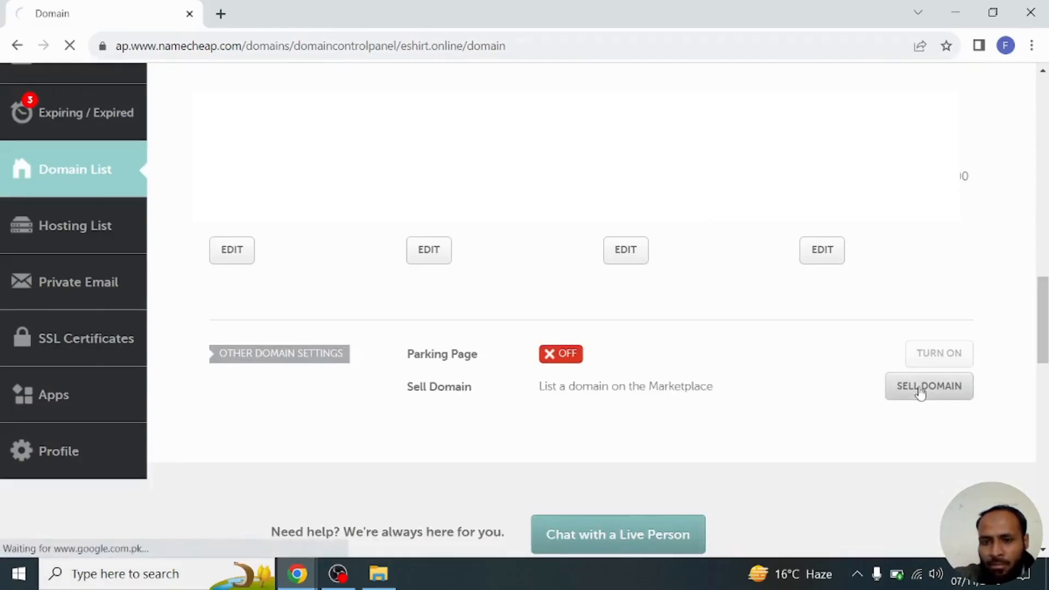
left_click(929, 386)
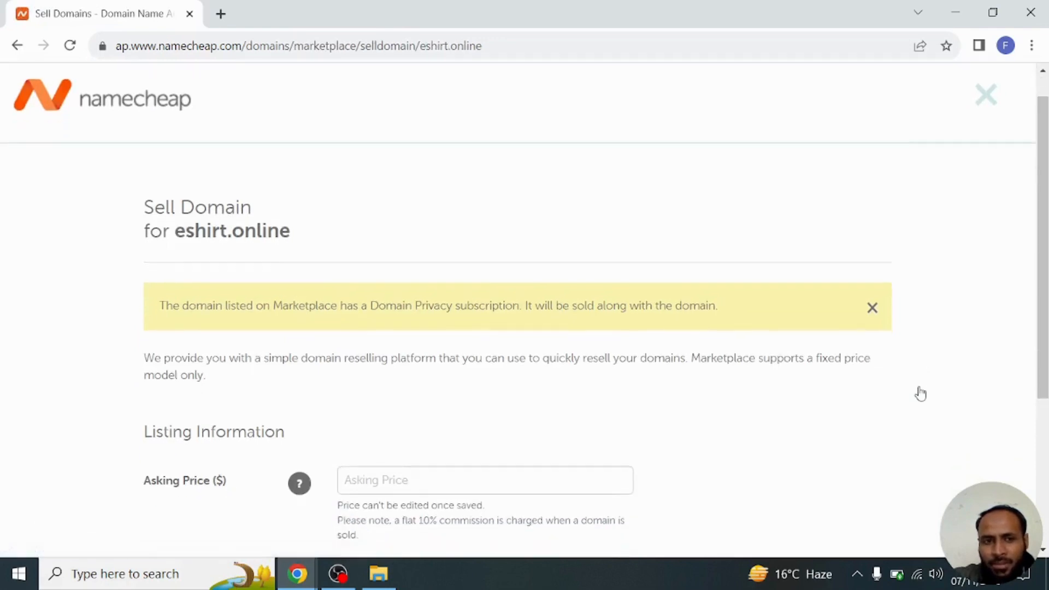
Submit eshirt.online for sale at $399, listed for 60 days, not adult content
scroll("down", 3)
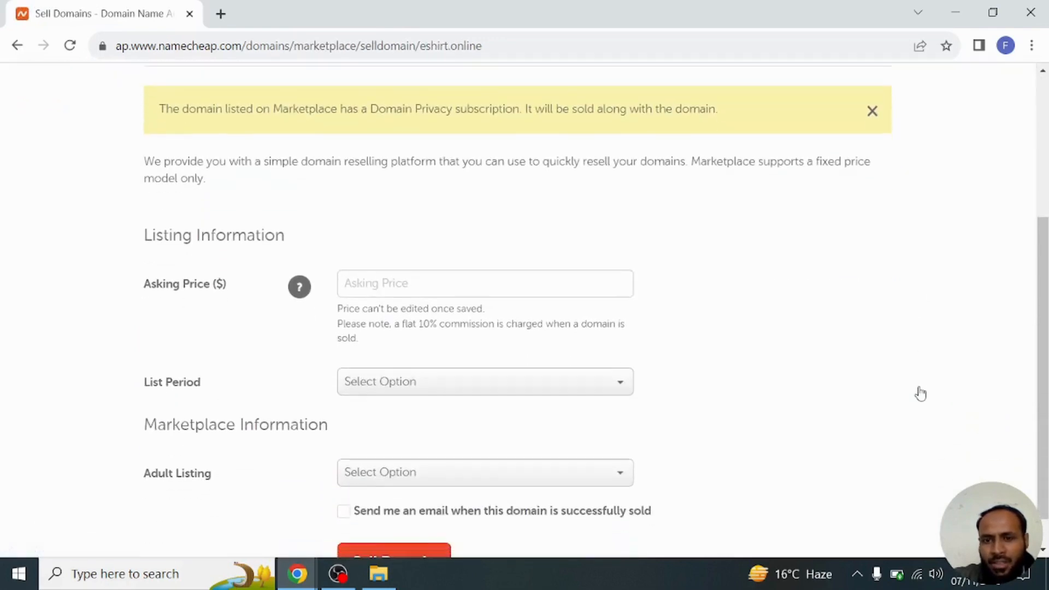
left_click(485, 283)
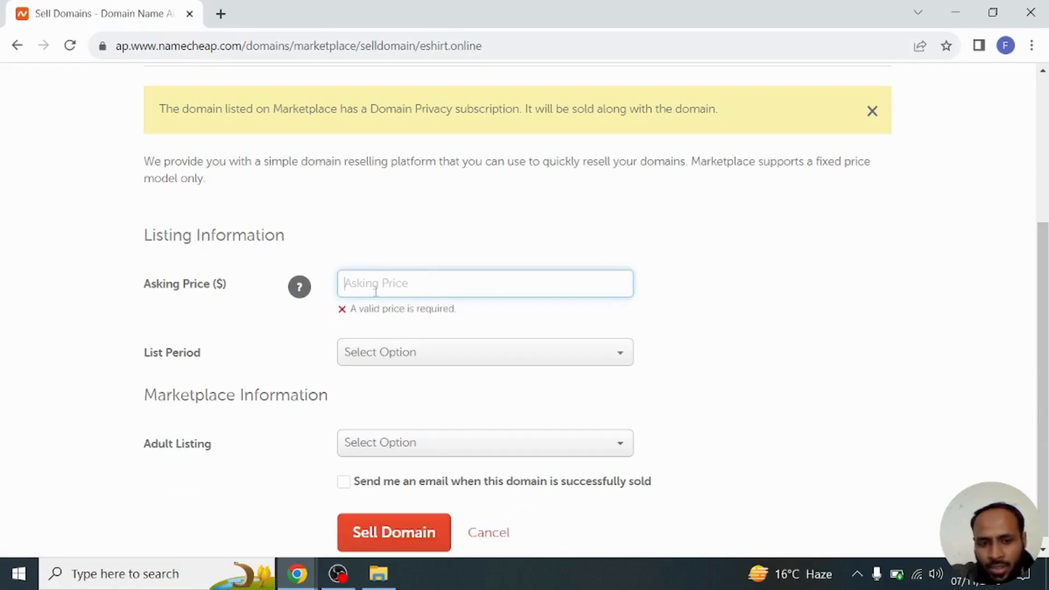
type("3")
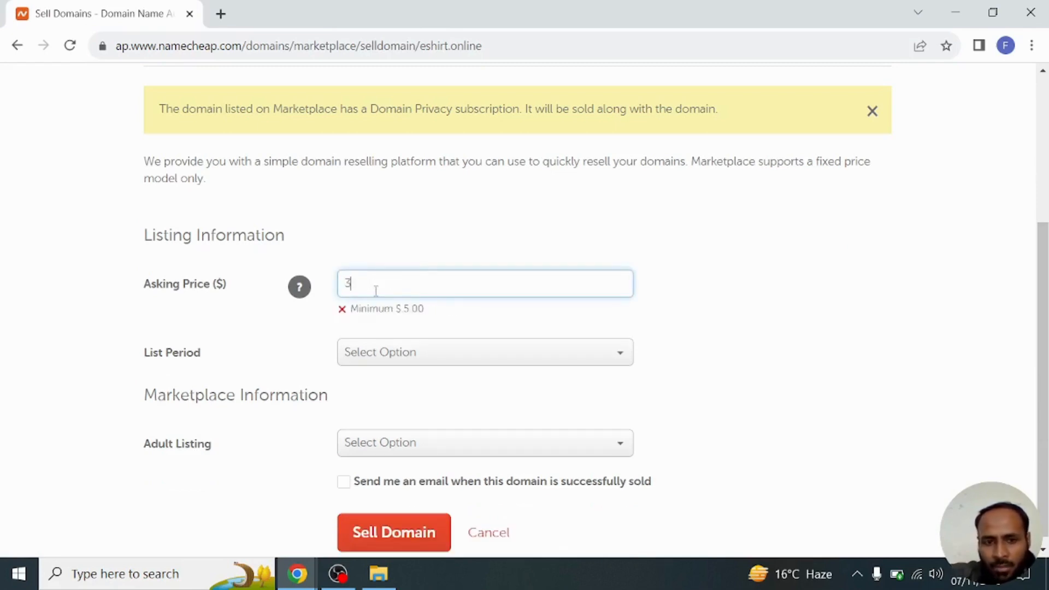
type("99")
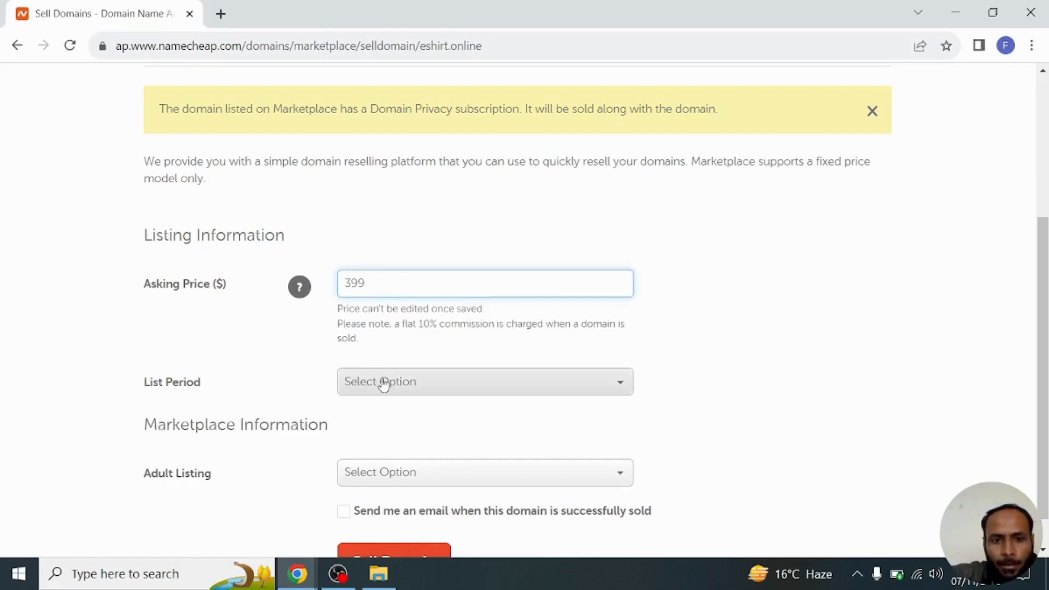
left_click(484, 381)
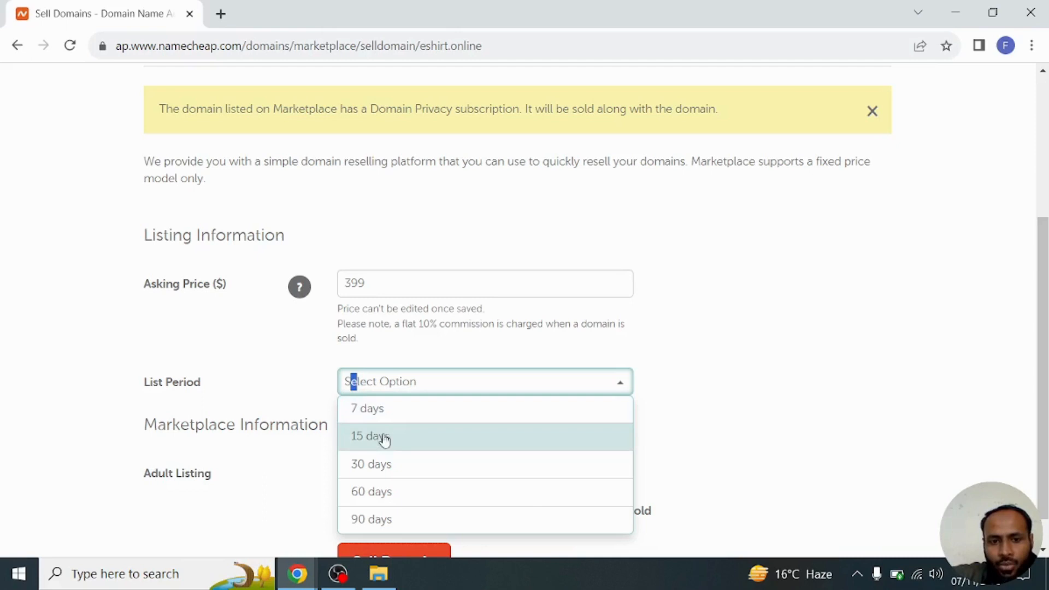
mouse_move(381, 465)
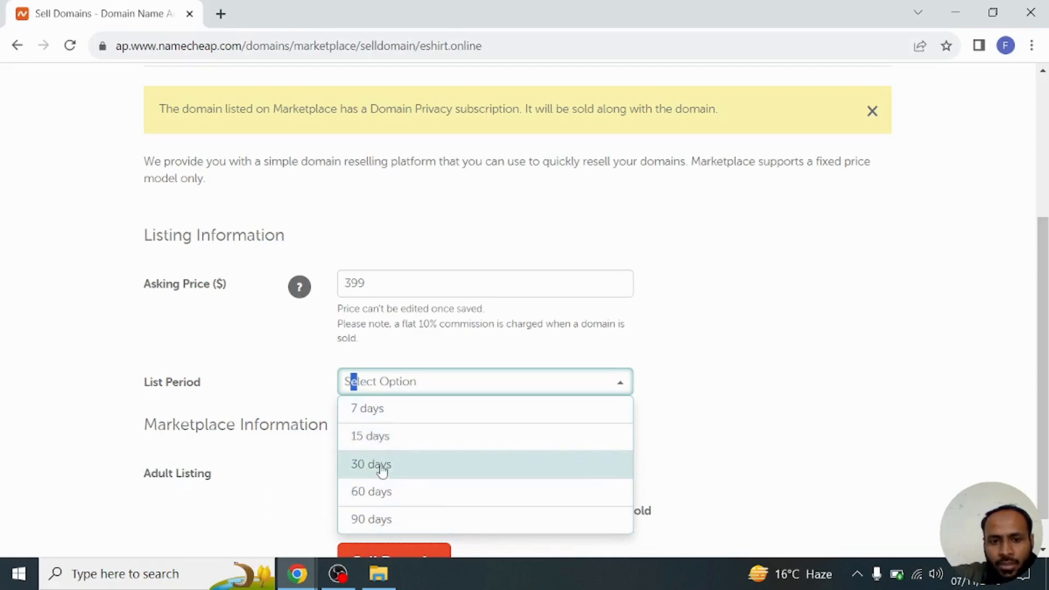
left_click(372, 491)
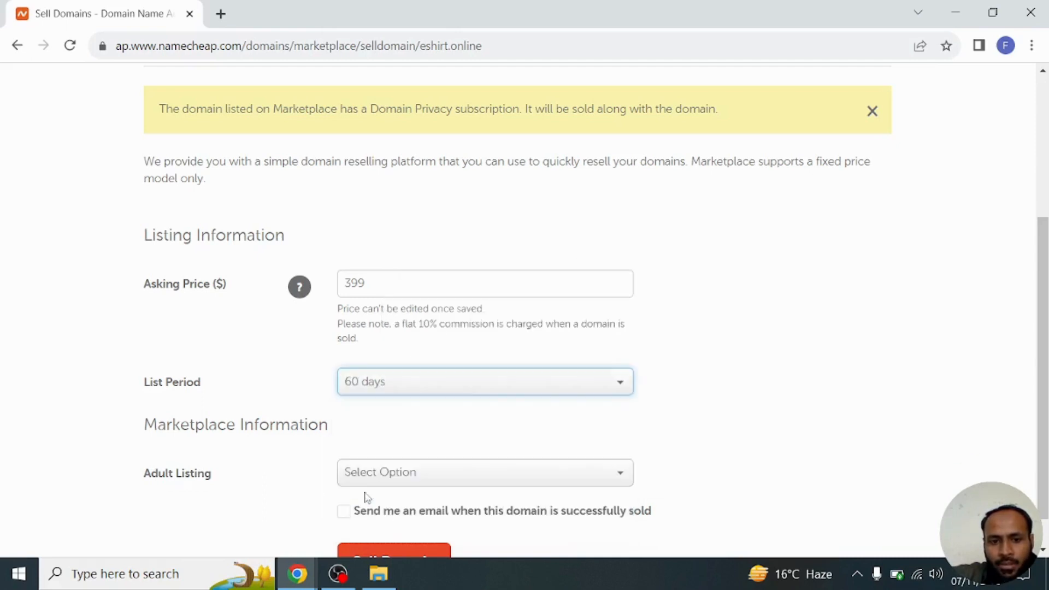
left_click(483, 472)
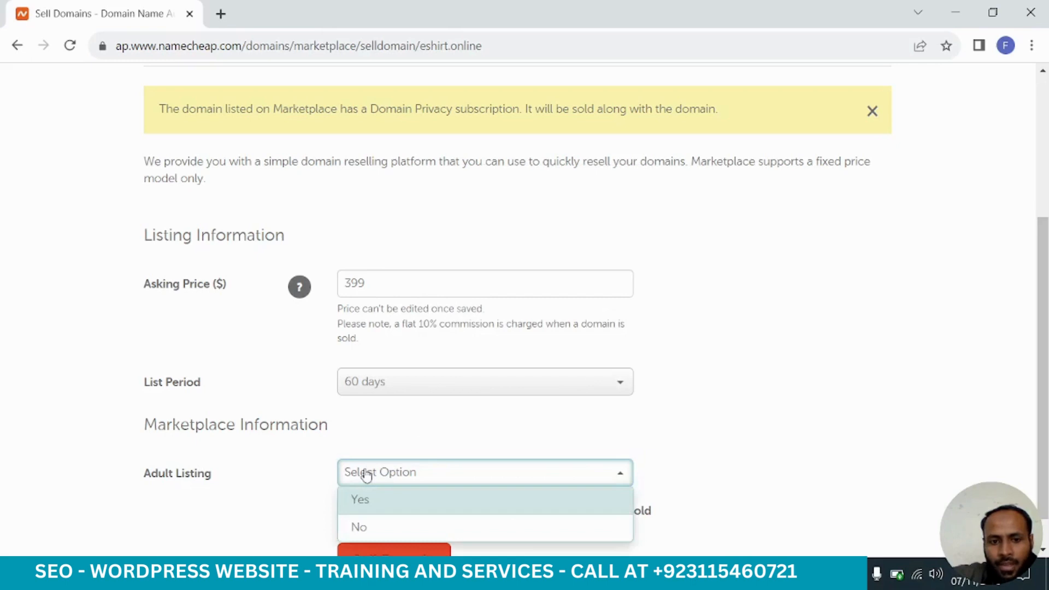
mouse_move(377, 528)
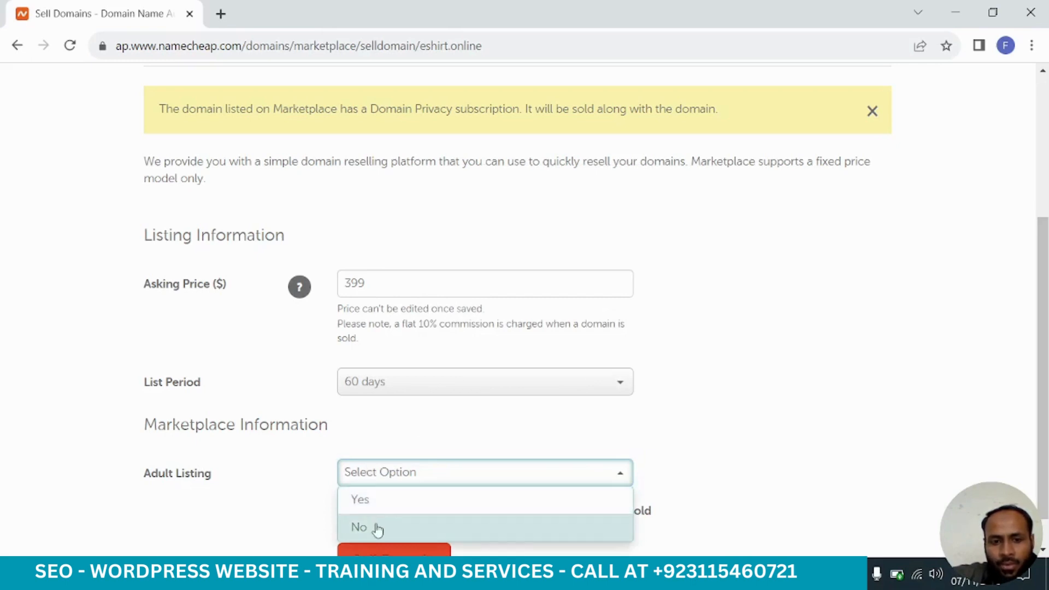
left_click(360, 527)
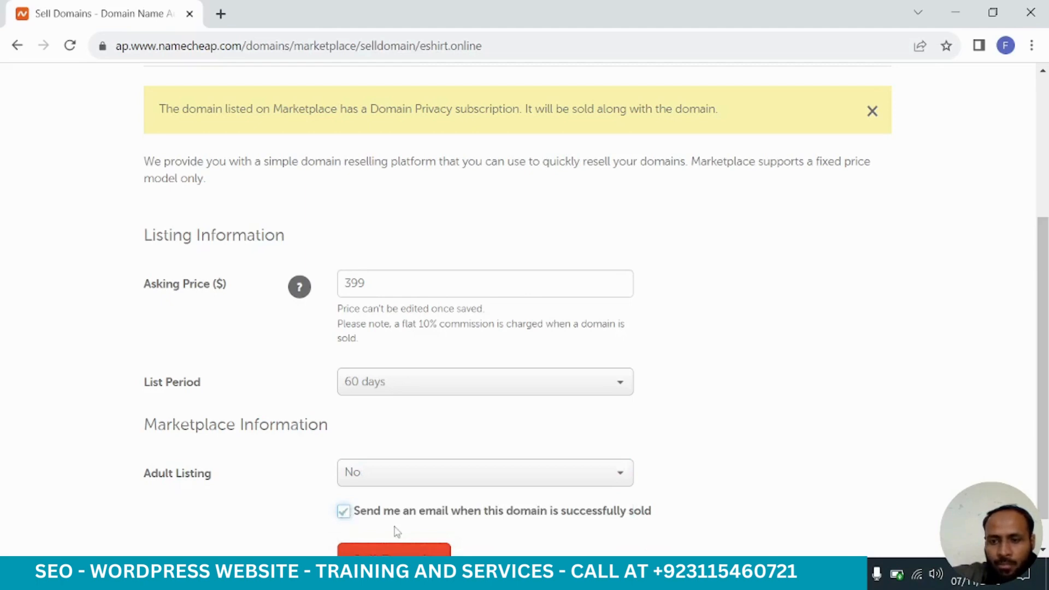
left_click(393, 523)
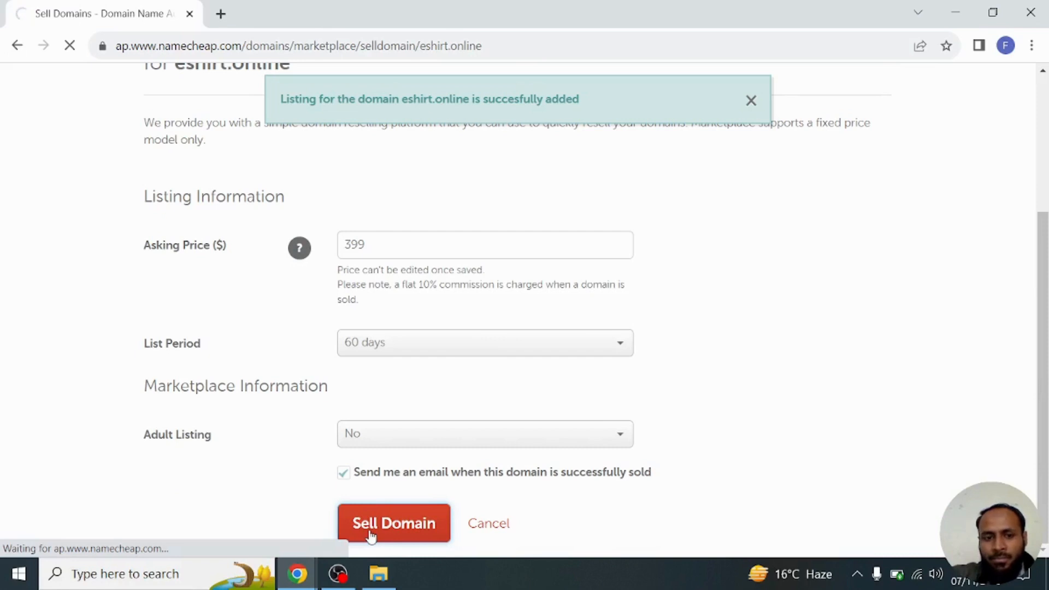
Leave the eshirt.online details page for the Namecheap Apps page and its Domains menu
left_click(393, 524)
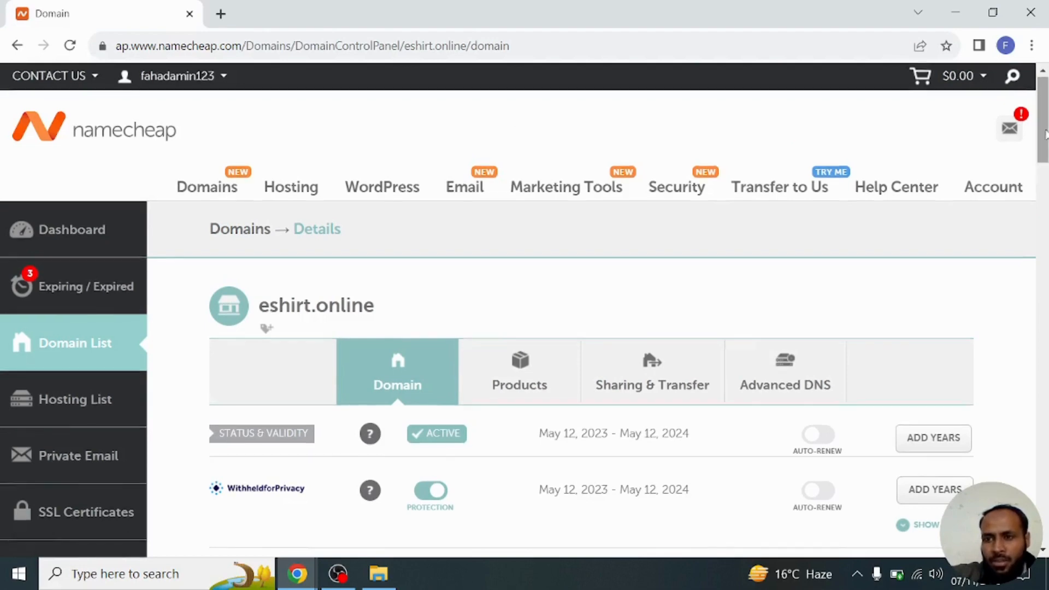
scroll("down", 3)
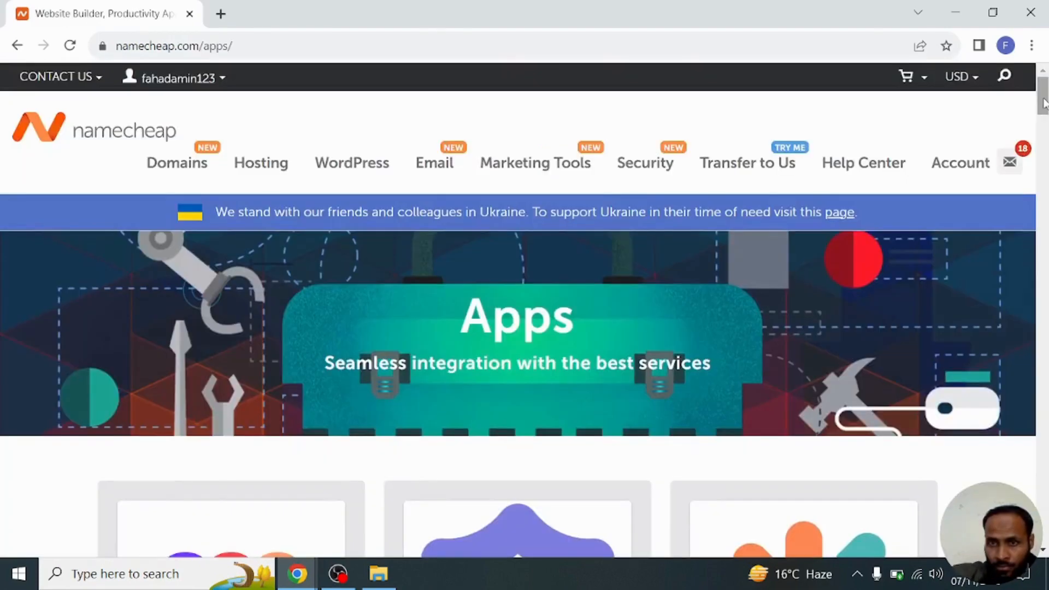
mouse_move(177, 163)
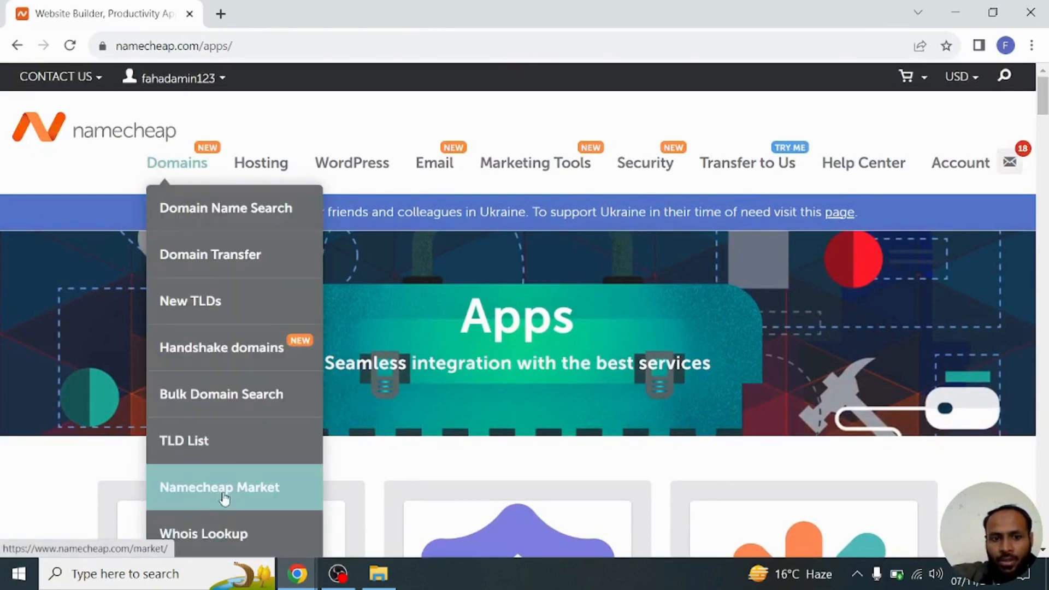
Go to Namecheap Market's Buy Now fixed-price listings and focus the search box
right_click(220, 487)
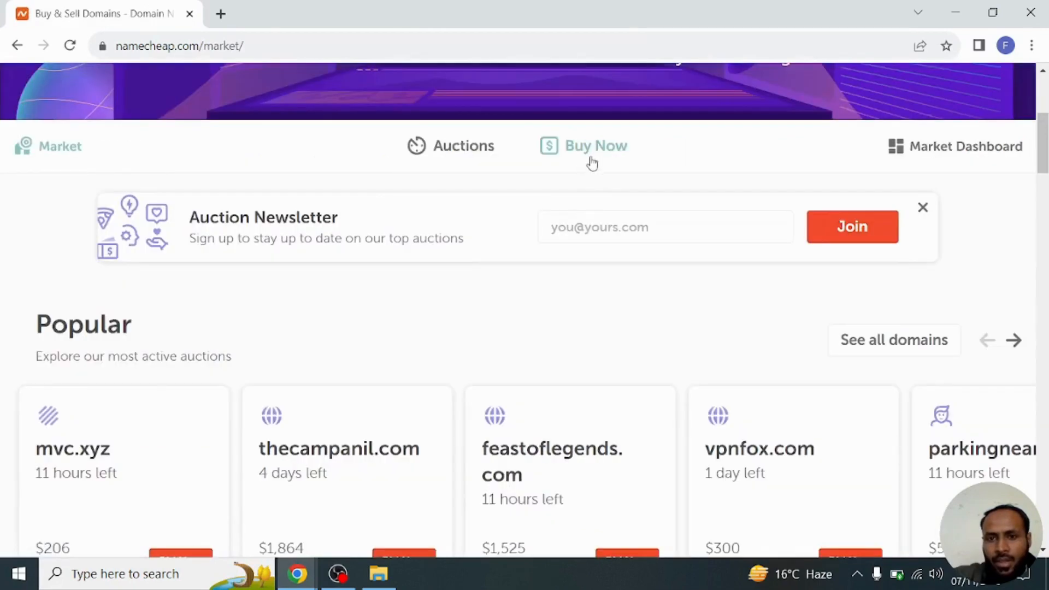
mouse_move(601, 159)
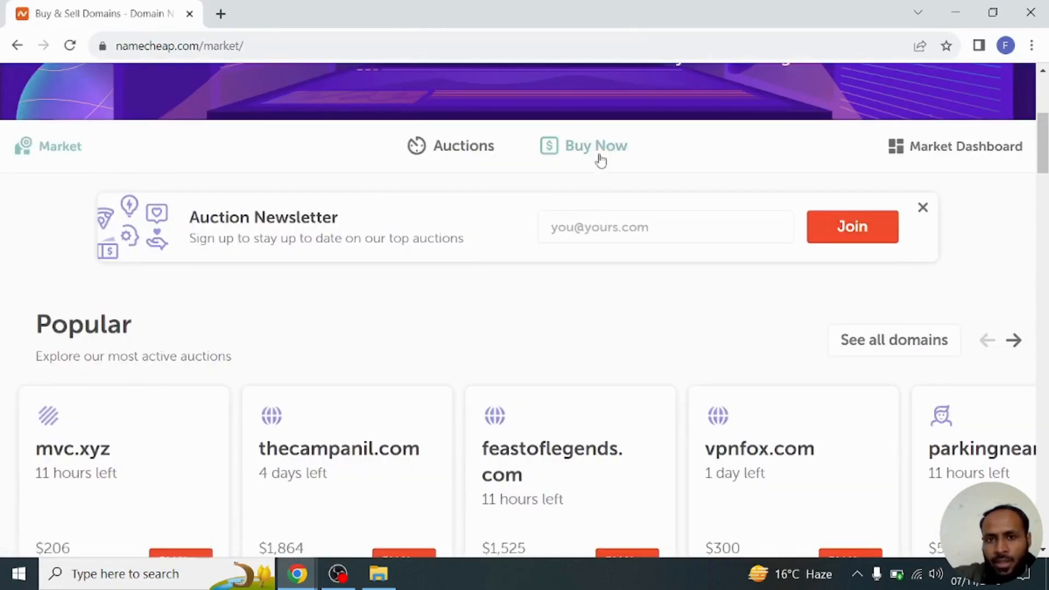
left_click(595, 146)
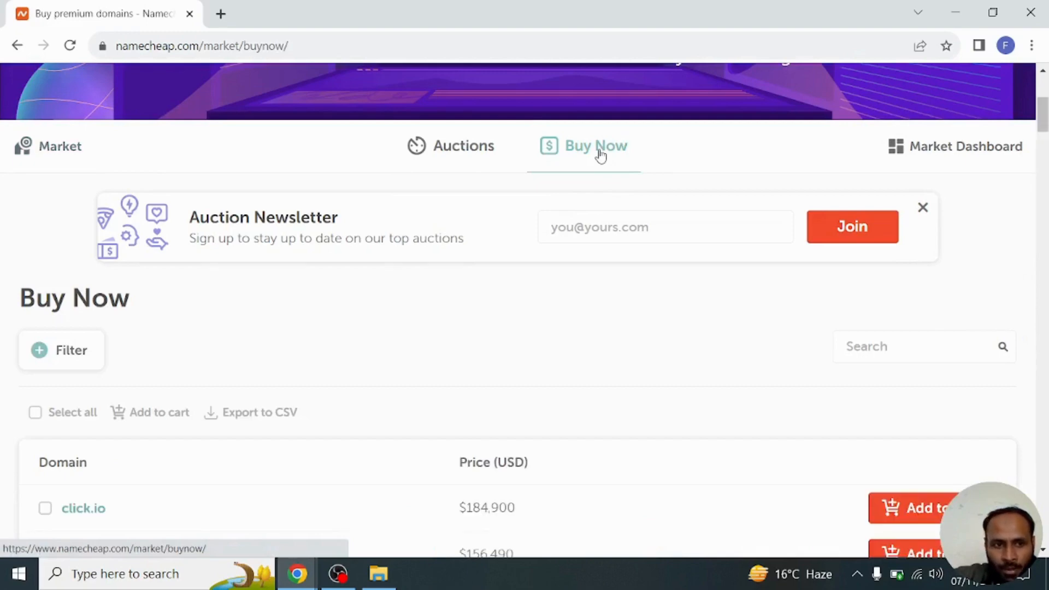
scroll("down", 3)
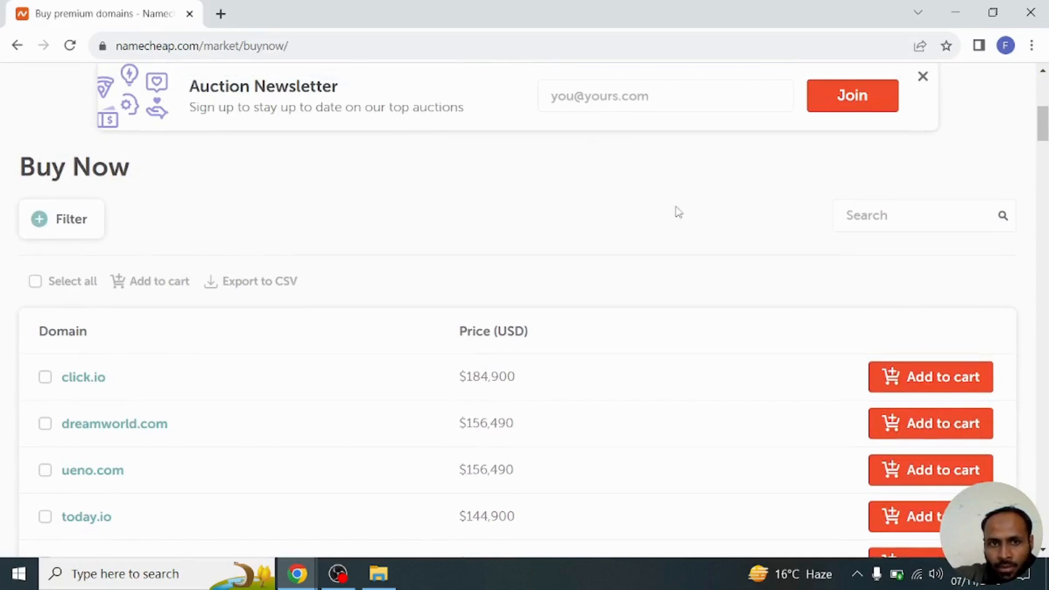
left_click(924, 215)
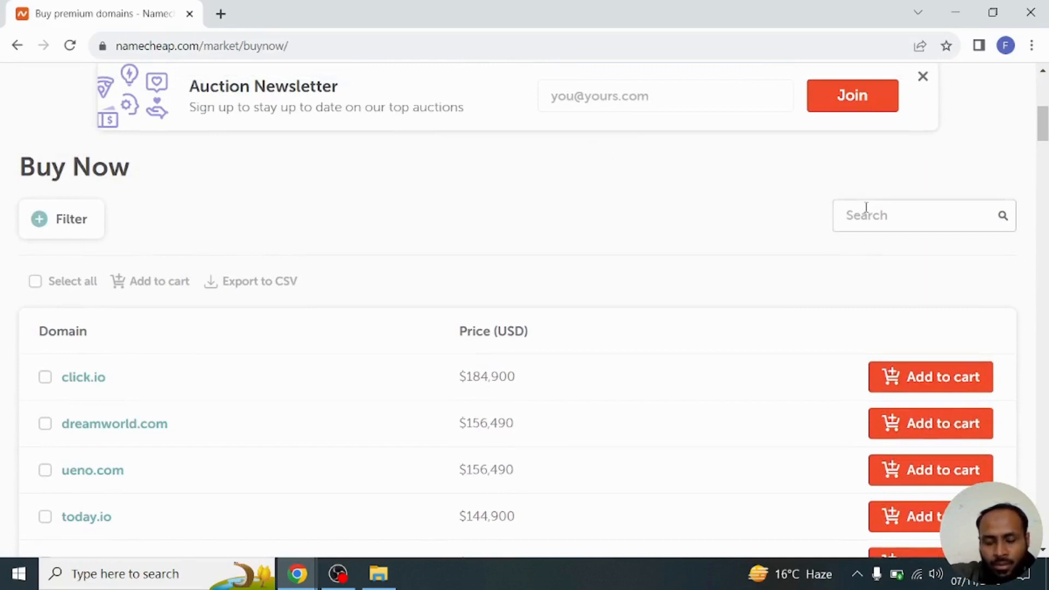
Search Buy Now for eshirt.online and confirm it appears at $399
type("eshirt")
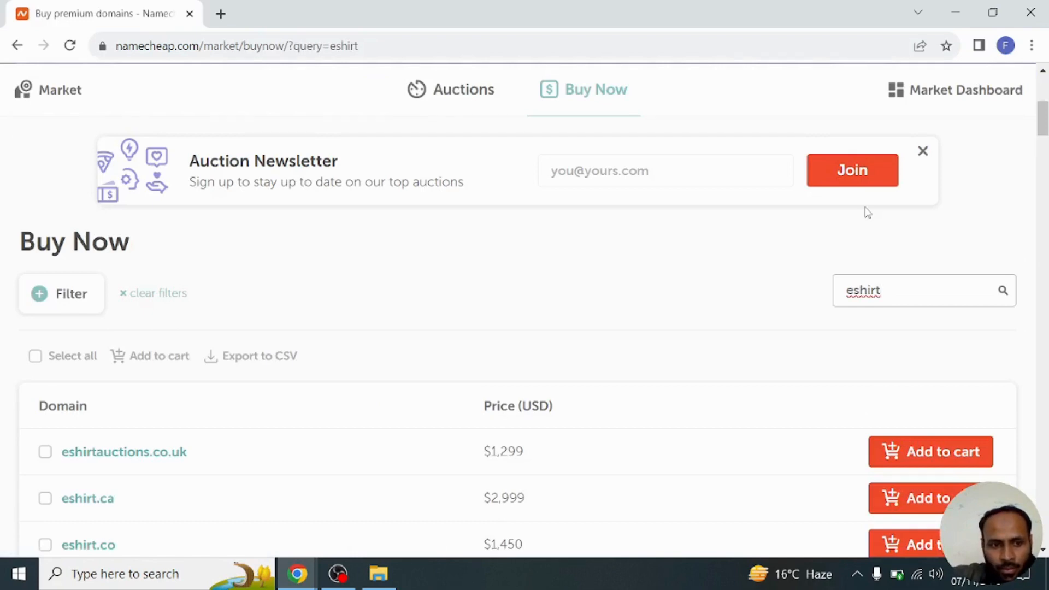
left_click(923, 290)
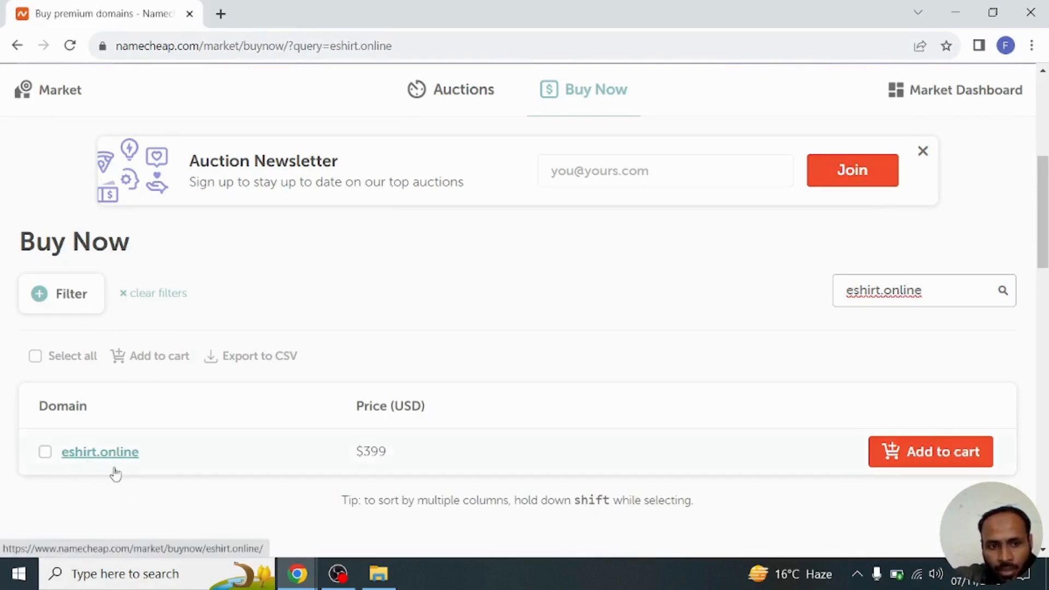
mouse_move(661, 442)
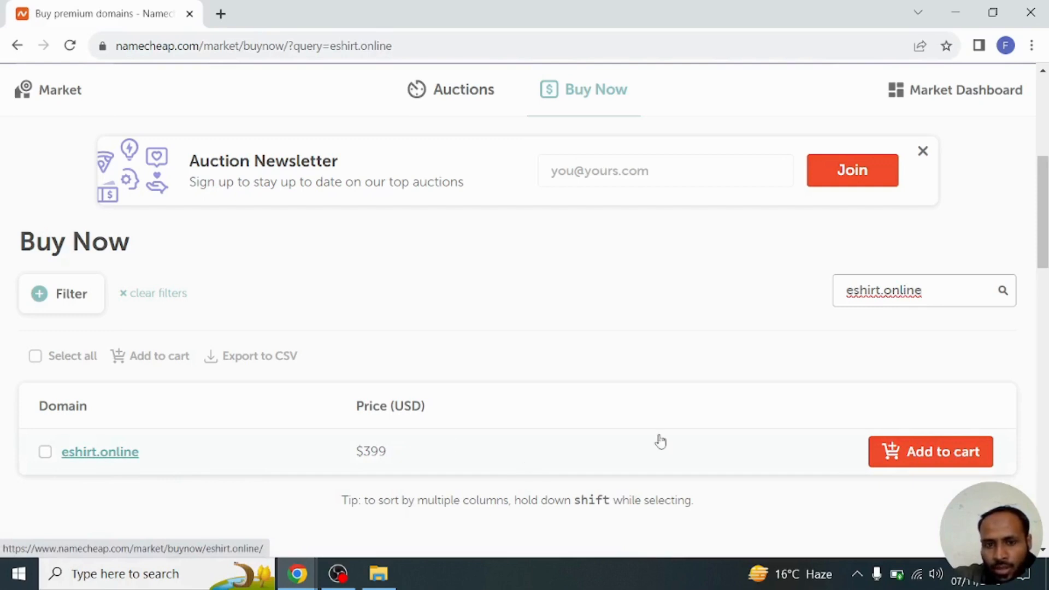
mouse_move(929, 452)
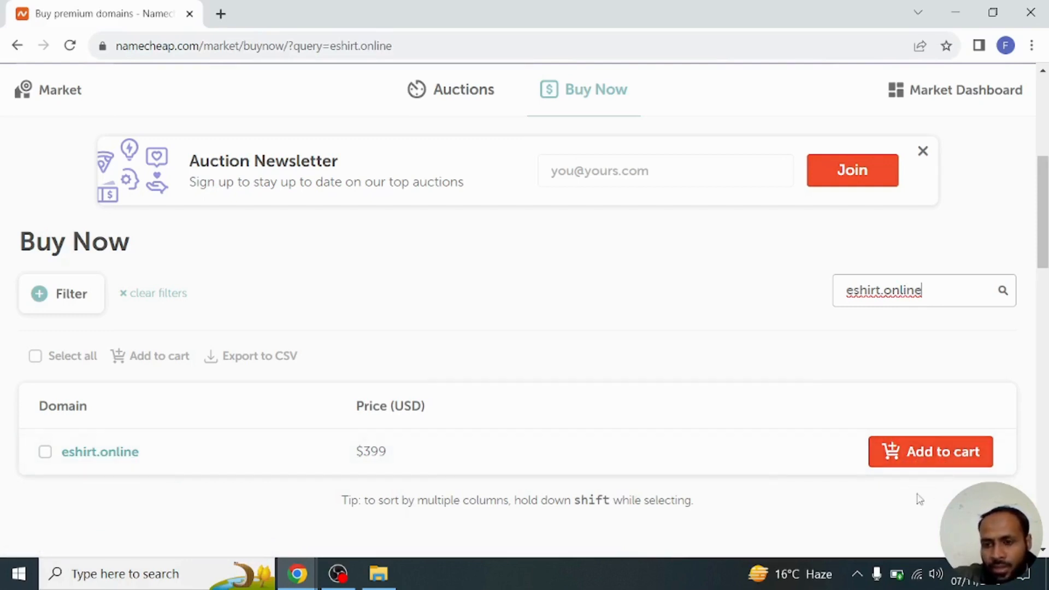
mouse_move(674, 483)
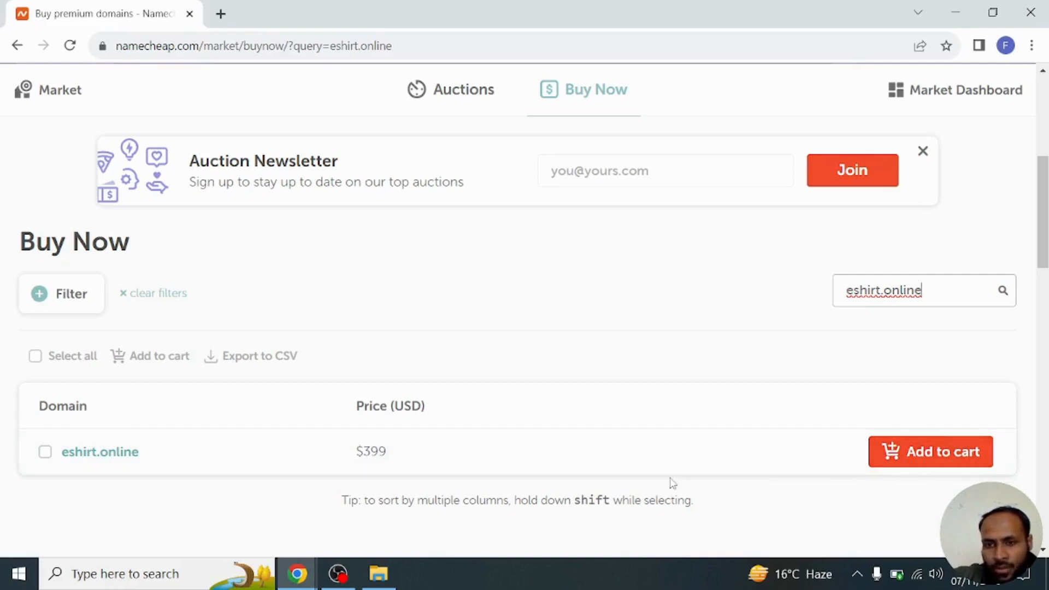